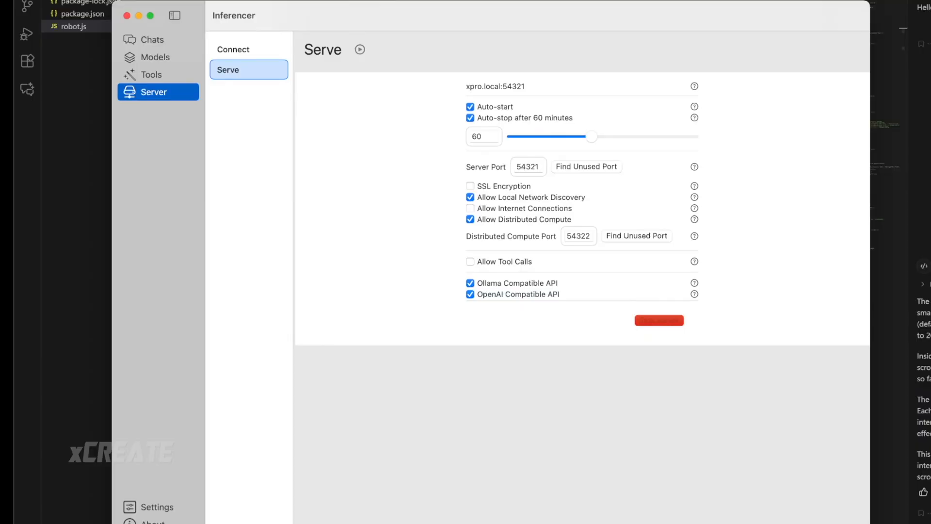
Show the Connect page with the active connection to xStudio.local:54321.
{"action": "left_click", "coordinate": [233, 48]}
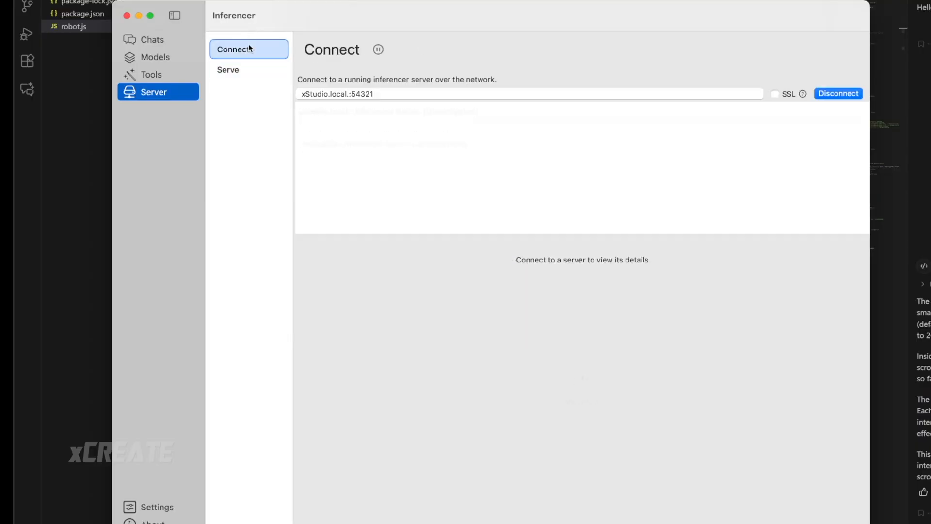